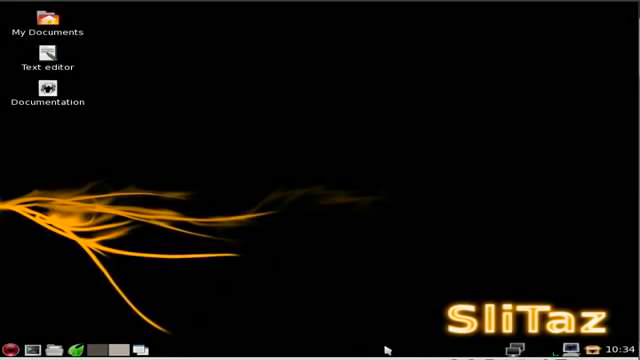
pyautogui.moveTo(332, 184)
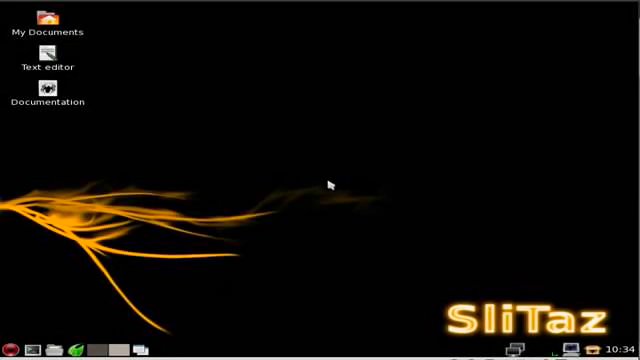
pyautogui.moveTo(276, 312)
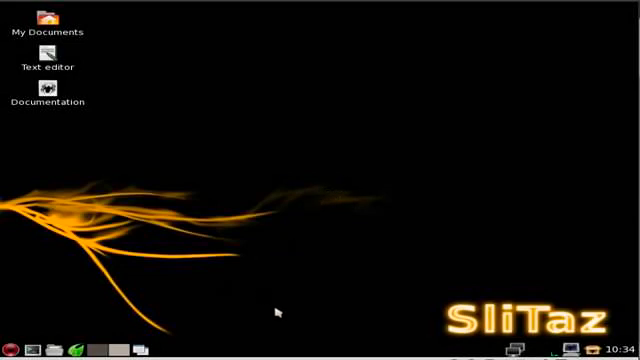
pyautogui.moveTo(244, 350)
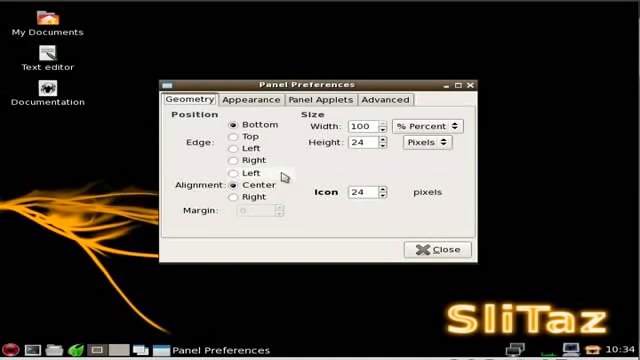
pyautogui.moveTo(278, 200)
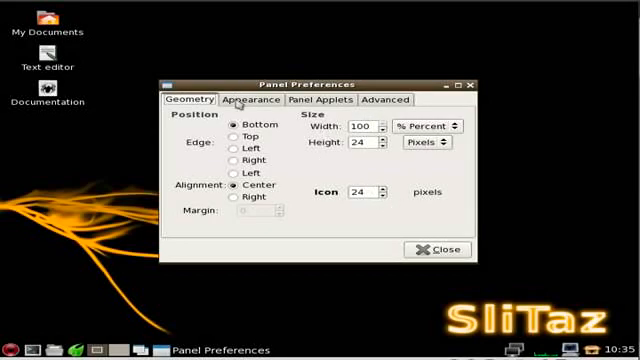
pyautogui.click(252, 100)
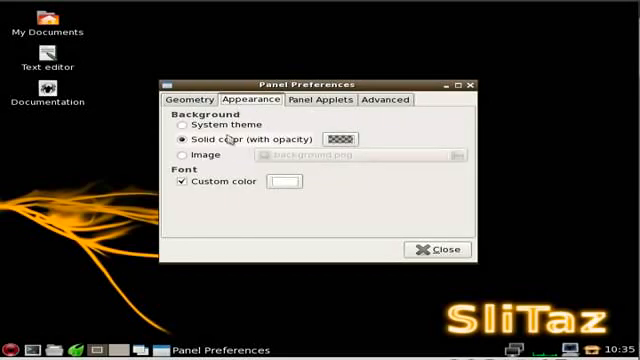
pyautogui.moveTo(304, 120)
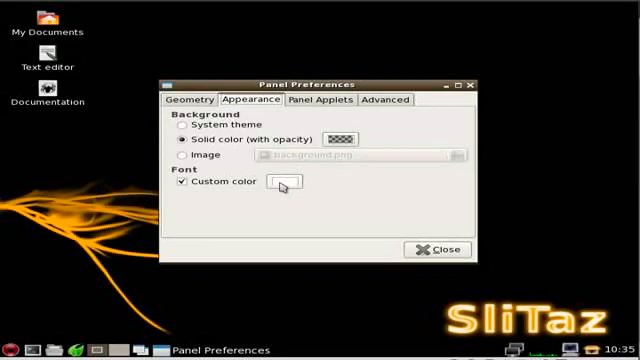
pyautogui.click(320, 100)
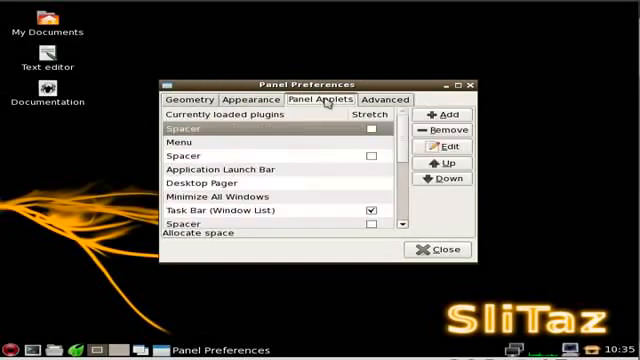
pyautogui.click(384, 100)
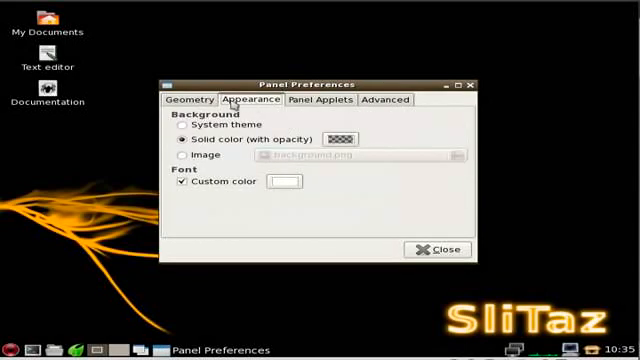
pyautogui.click(188, 100)
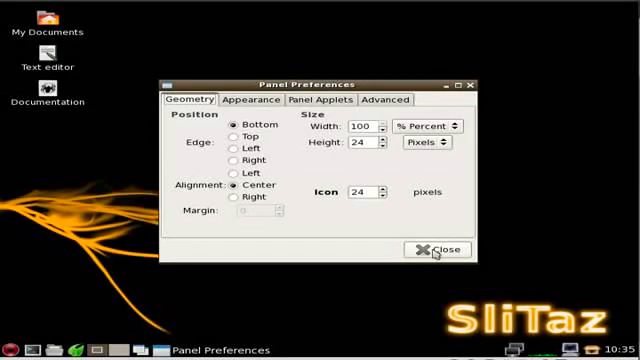
# Step: Create a new panel on the top edge, 50 percent wide and 26 pixels tall
pyautogui.click(434, 248)
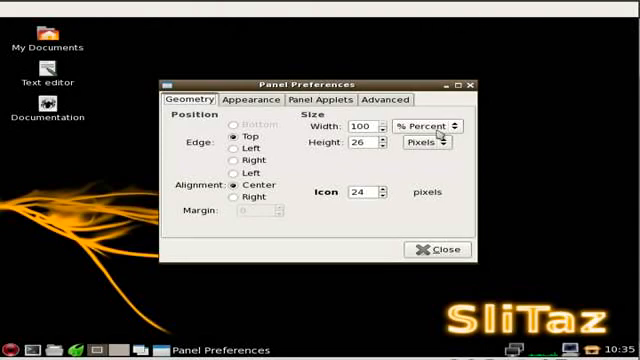
pyautogui.click(426, 126)
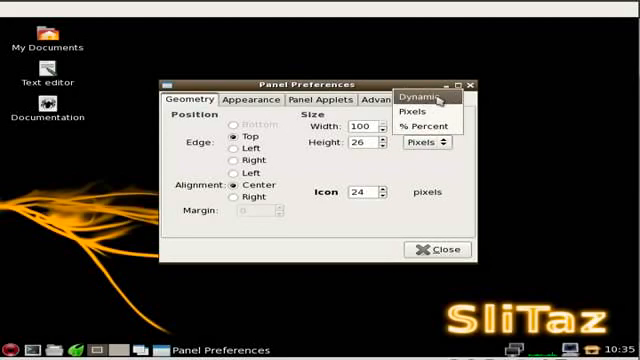
pyautogui.click(422, 96)
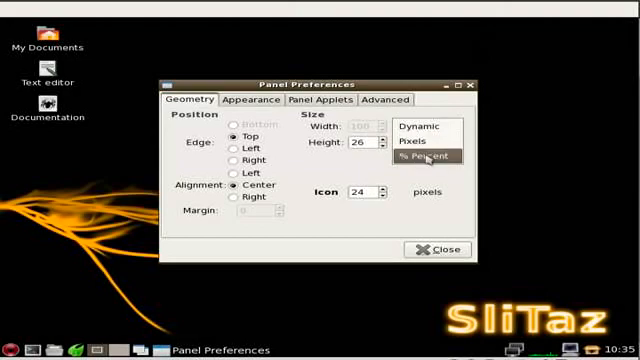
pyautogui.click(422, 158)
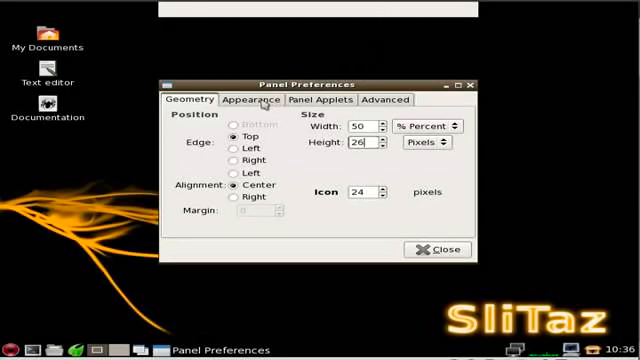
# Step: Give the new panel a custom white (#FFFFFF) font colour in its Appearance settings
pyautogui.click(246, 100)
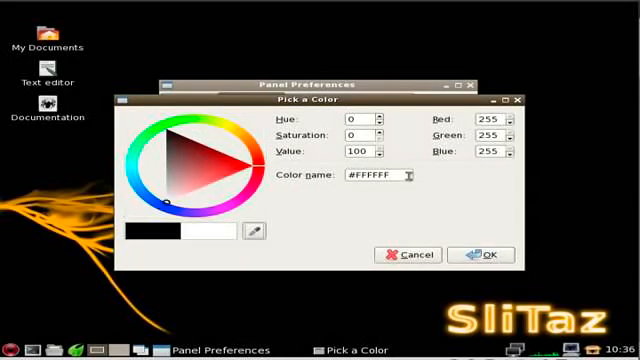
pyautogui.click(408, 254)
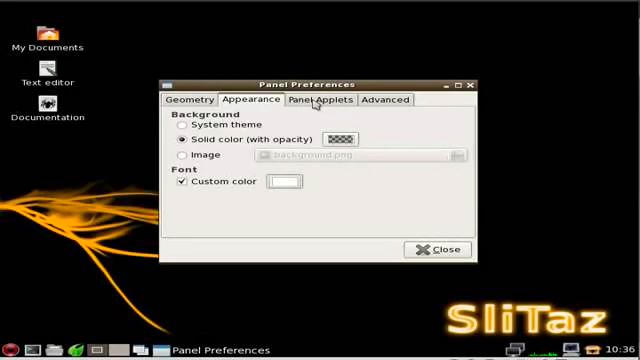
pyautogui.click(316, 100)
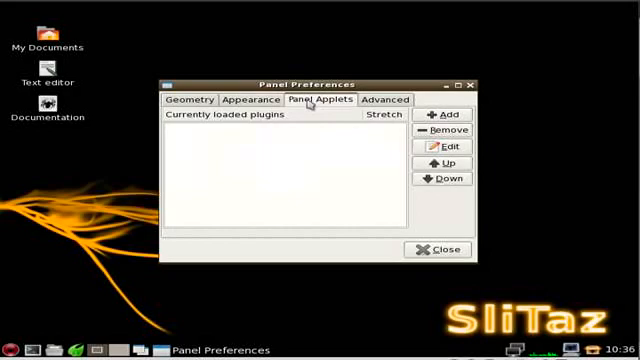
# Step: Add a Digital Clock applet and set the panel's solid background opacity to 0
pyautogui.click(444, 114)
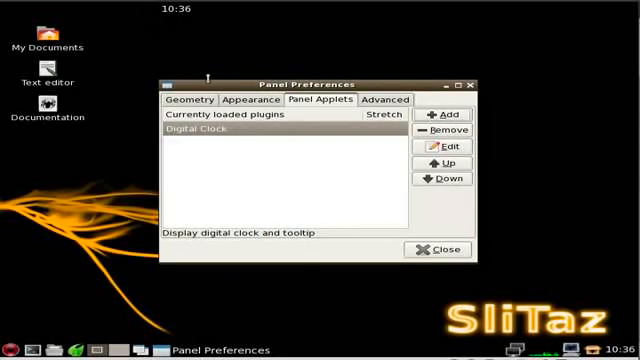
pyautogui.click(192, 100)
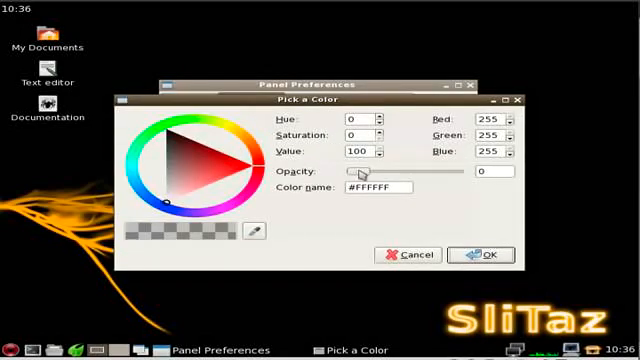
pyautogui.click(488, 254)
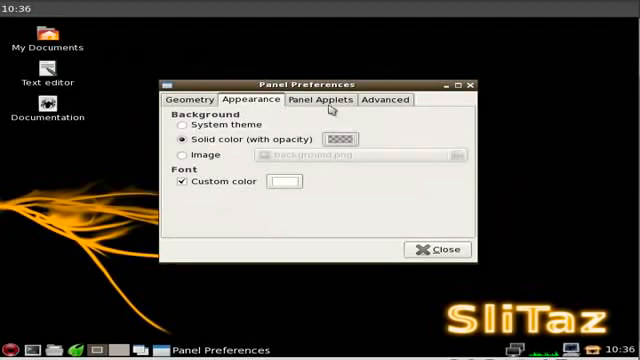
pyautogui.click(320, 100)
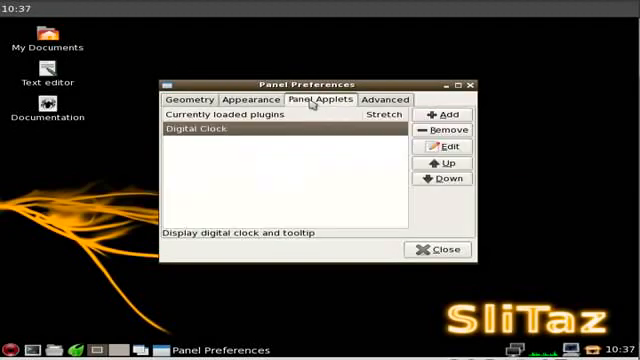
pyautogui.moveTo(504, 128)
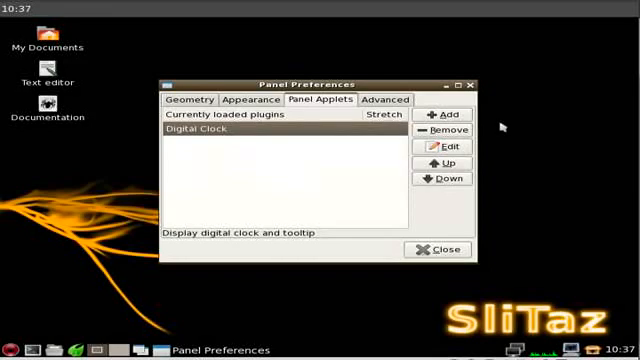
# Step: Remove the briefly added Volume Control and add an application Menu beside the Digital Clock
pyautogui.click(446, 114)
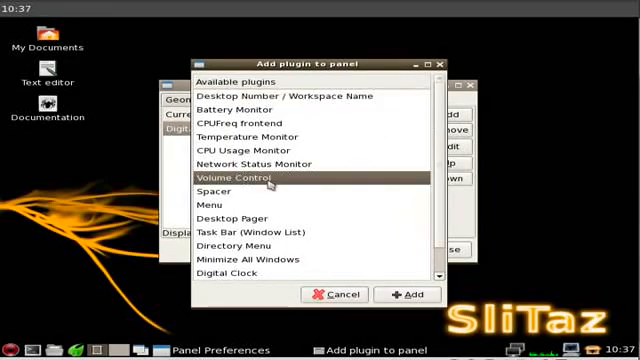
pyautogui.click(406, 294)
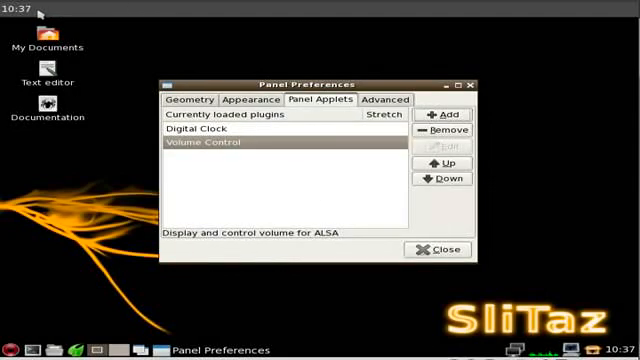
pyautogui.moveTo(376, 156)
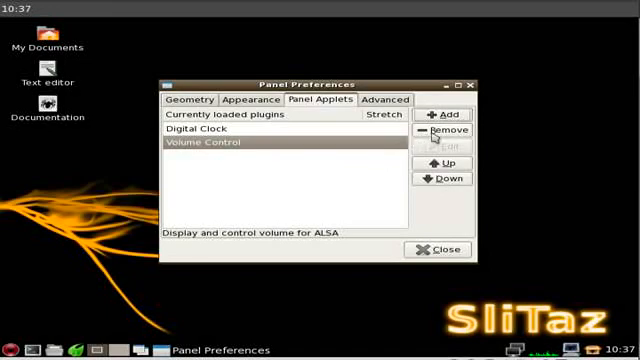
pyautogui.click(448, 114)
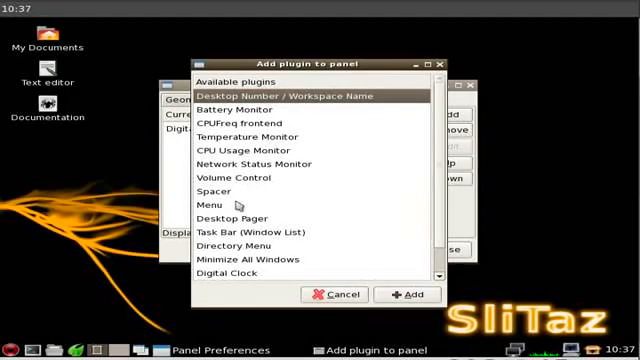
pyautogui.click(404, 294)
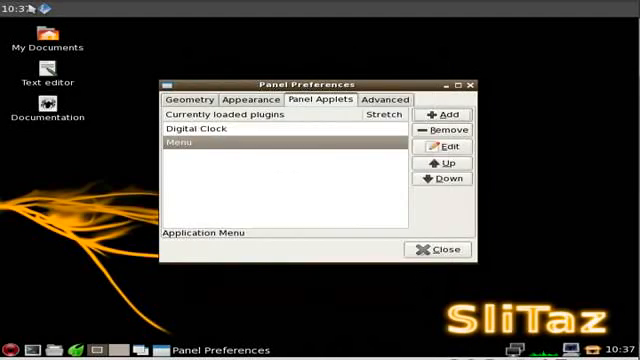
pyautogui.click(8, 12)
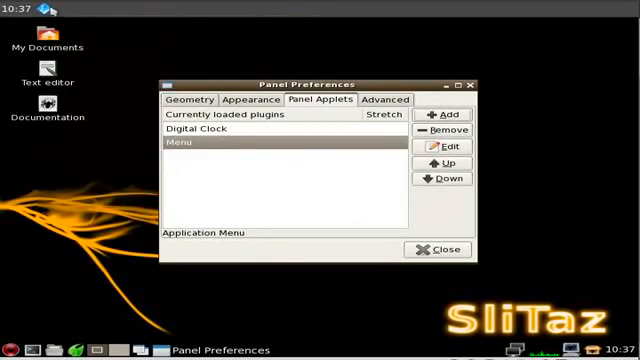
pyautogui.rightClick(16, 10)
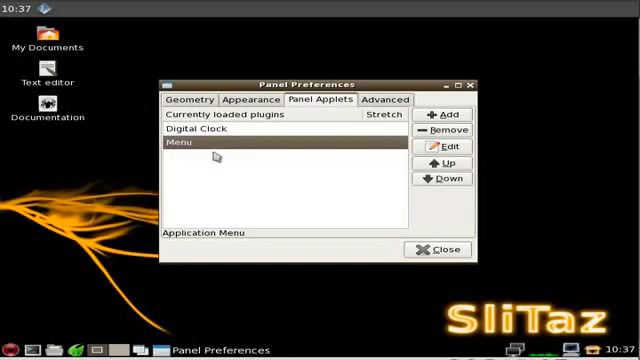
# Step: Move the Menu ahead of the clock and add a stretched Spacer between them
pyautogui.click(438, 162)
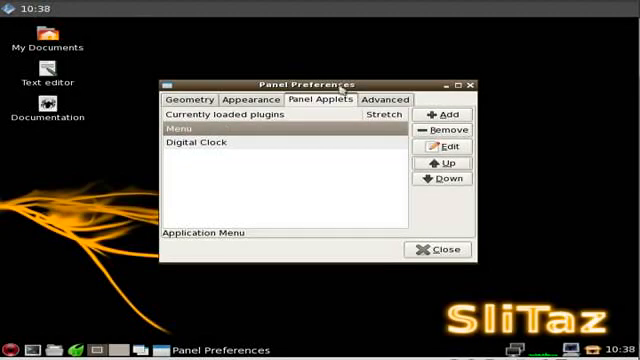
pyautogui.click(444, 114)
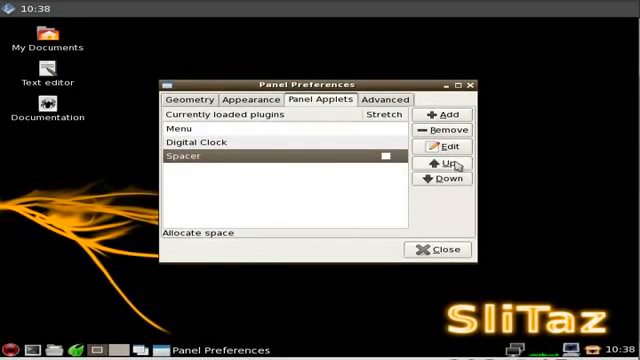
pyautogui.click(436, 160)
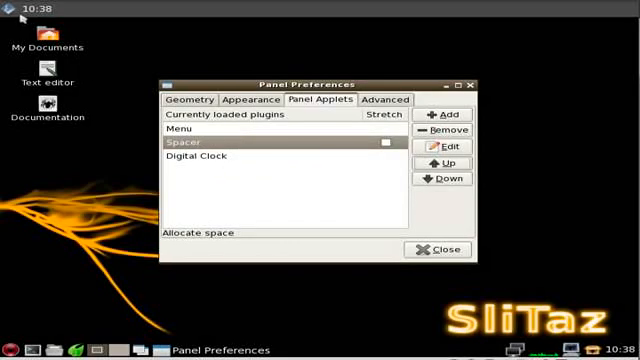
pyautogui.click(388, 144)
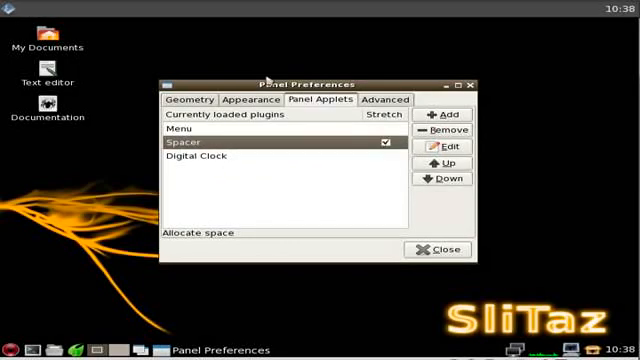
pyautogui.moveTo(378, 212)
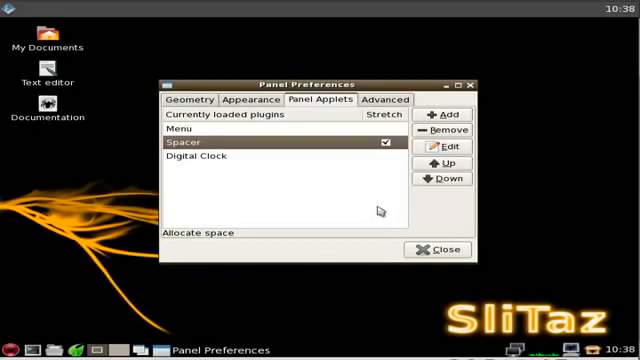
# Step: Add a Directory Menu placed after the Digital Clock
pyautogui.click(440, 114)
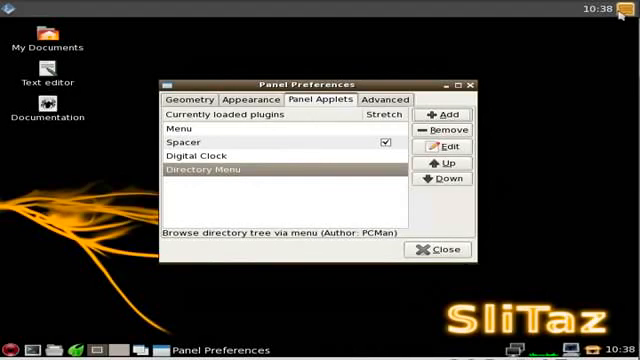
pyautogui.click(624, 16)
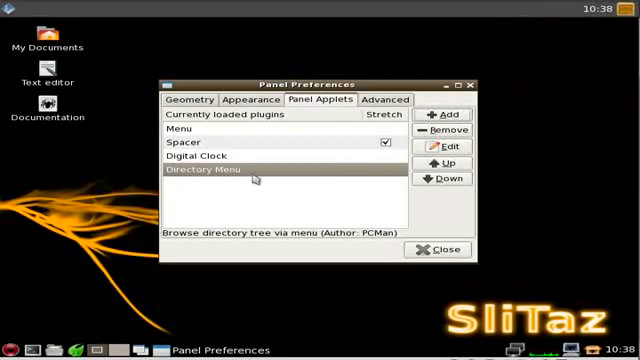
pyautogui.click(436, 162)
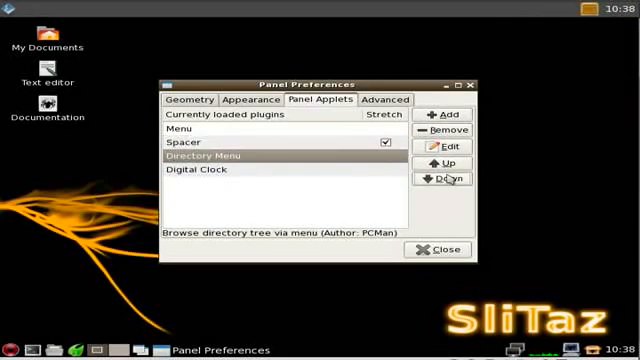
pyautogui.click(448, 176)
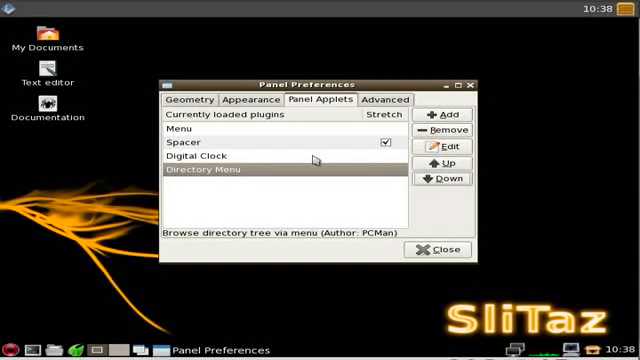
pyautogui.click(444, 128)
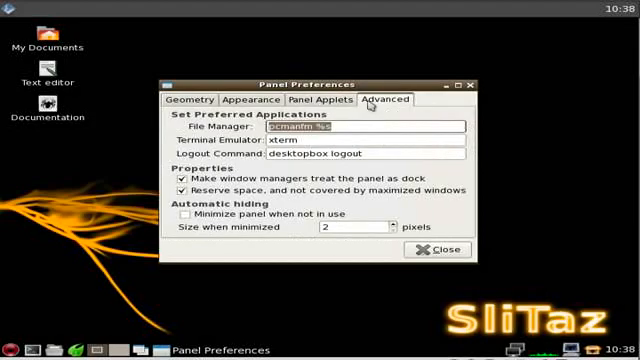
pyautogui.moveTo(224, 144)
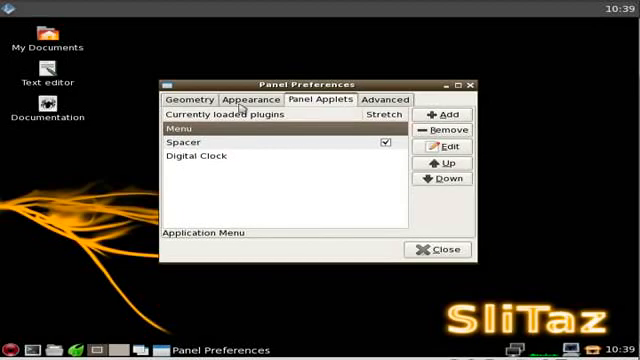
# Step: Raise the top panel's Height and Icon size on the Geometry tab
pyautogui.click(192, 100)
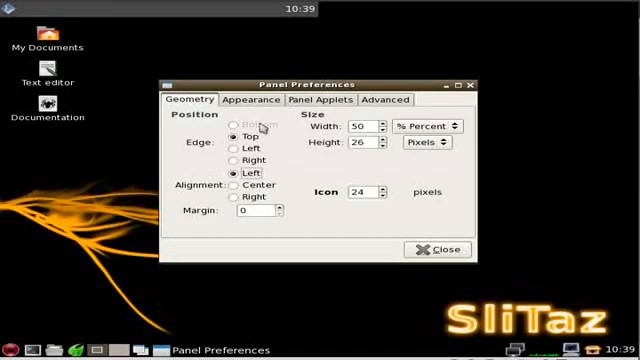
pyautogui.moveTo(332, 310)
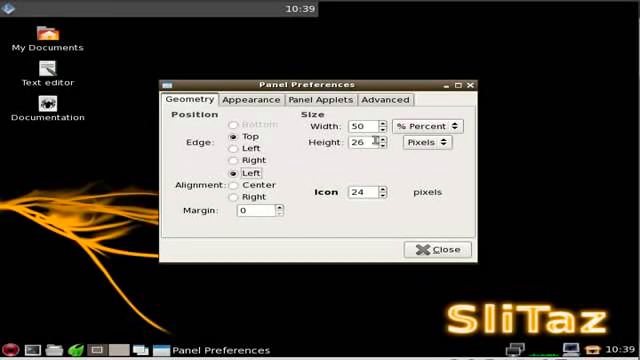
pyautogui.click(388, 148)
pyautogui.write('85')
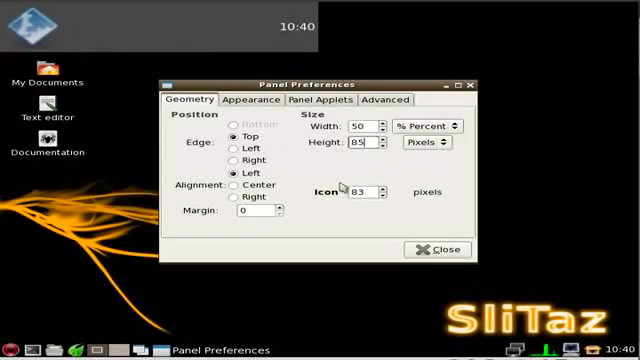
pyautogui.click(248, 100)
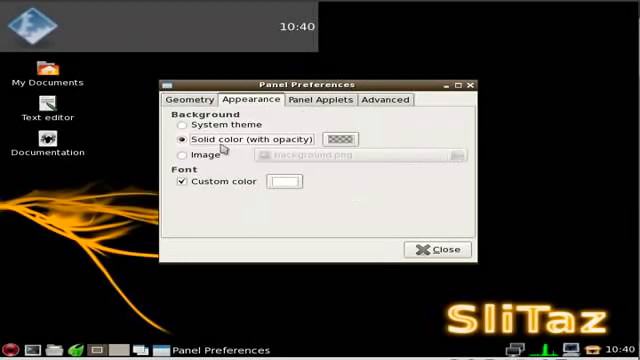
pyautogui.moveTo(440, 248)
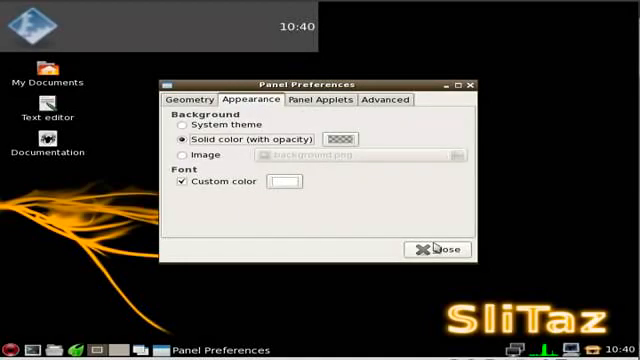